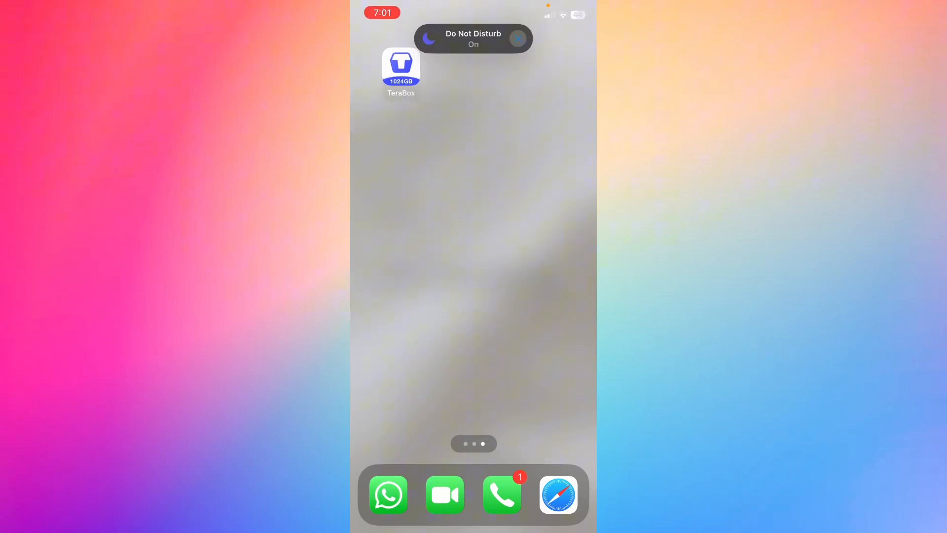
Launch TeraBox, browse the Videos category, then return and view the stored files list
left_click(401, 64)
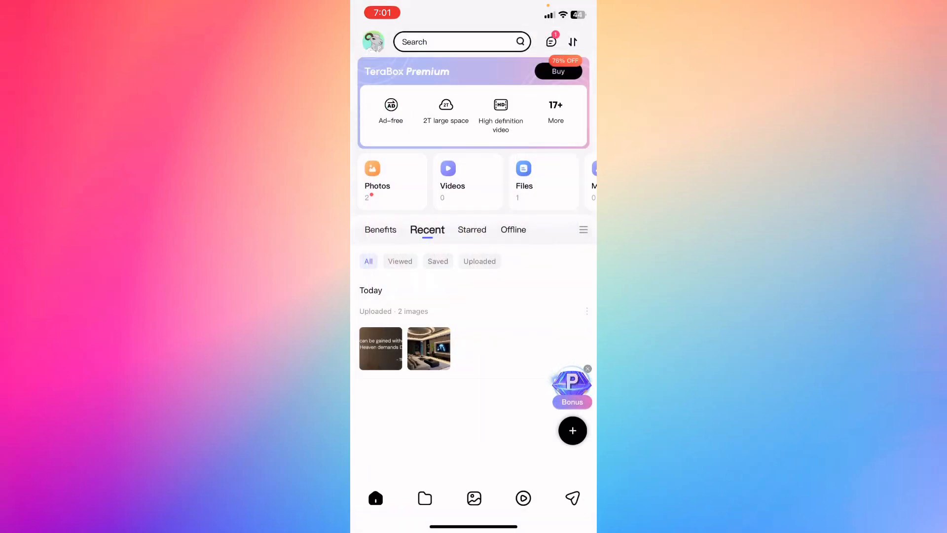
left_click(448, 176)
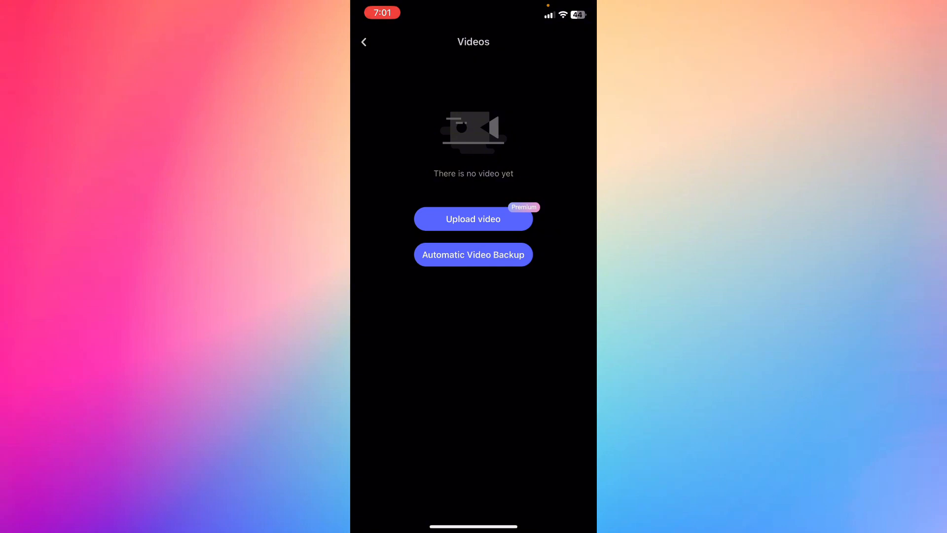
left_click(363, 42)
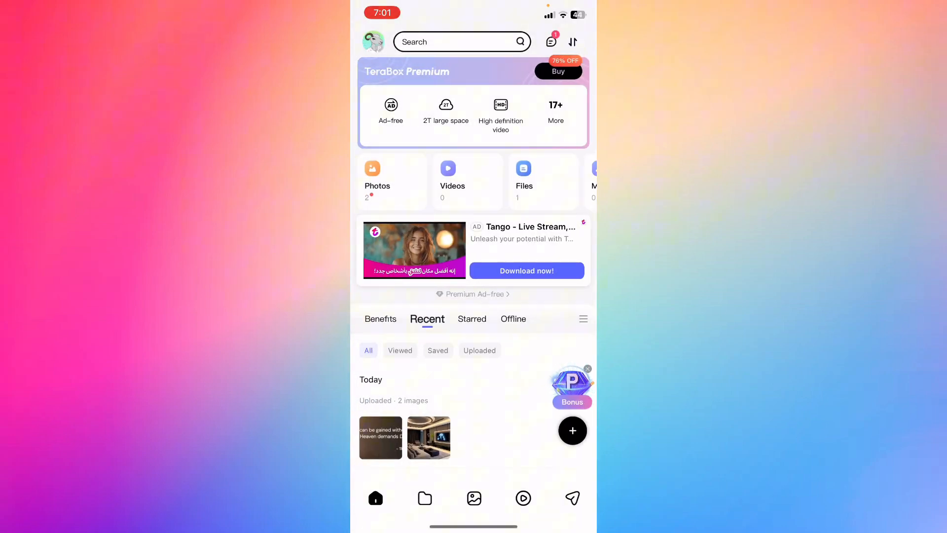
left_click(425, 497)
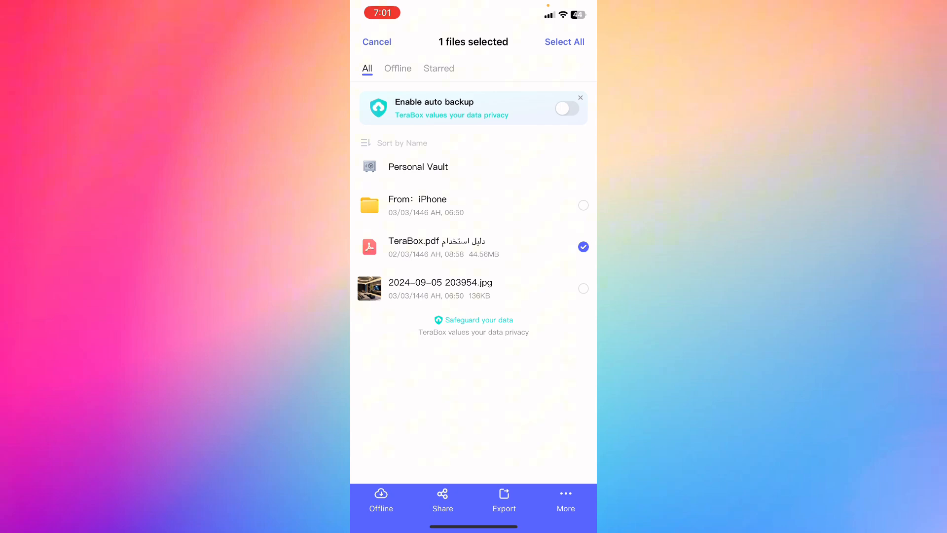
Cancel the TeraBox.pdf selection, go back home and bring up the account and storage panel
left_click(377, 41)
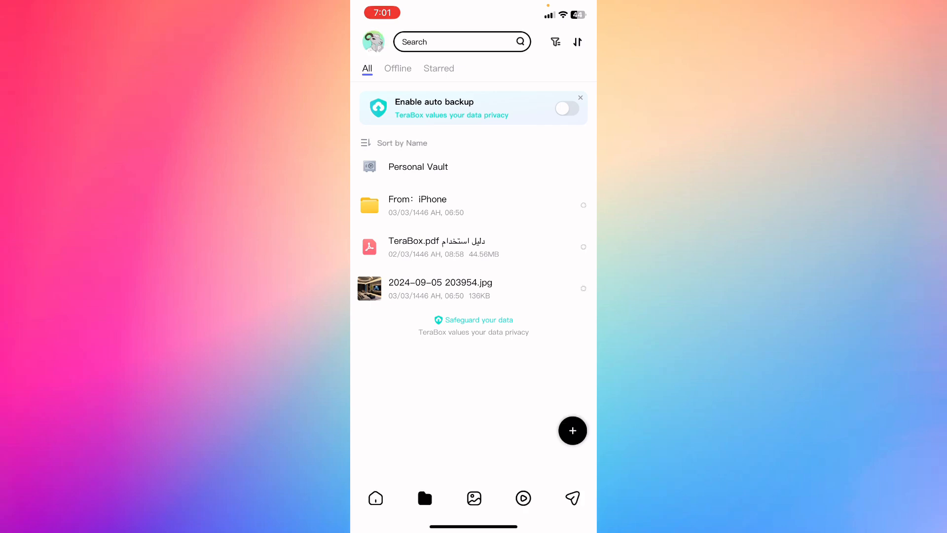
left_click(375, 497)
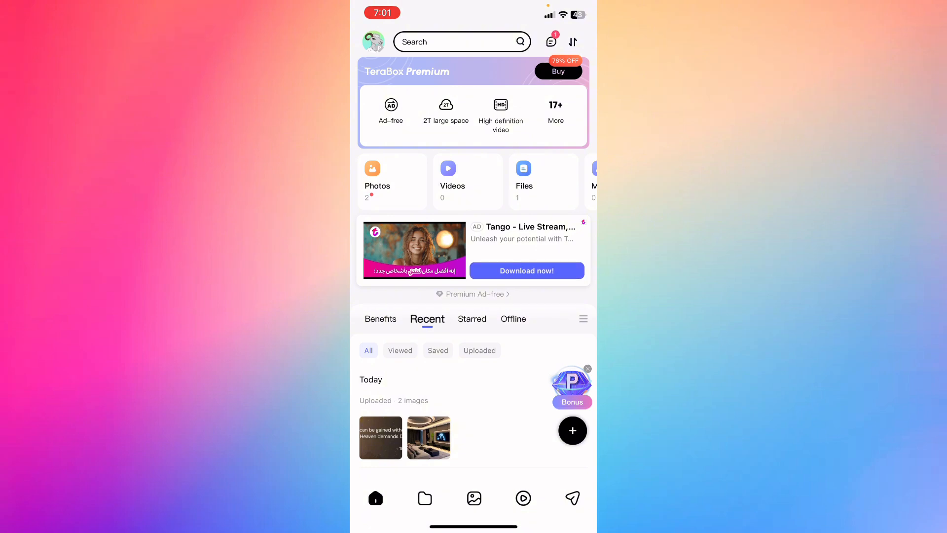
left_click(377, 41)
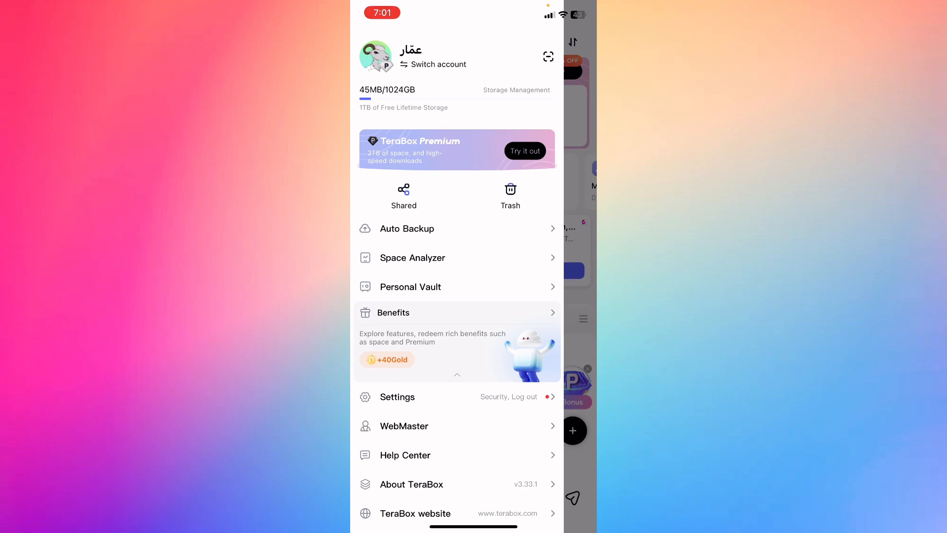
left_click(396, 396)
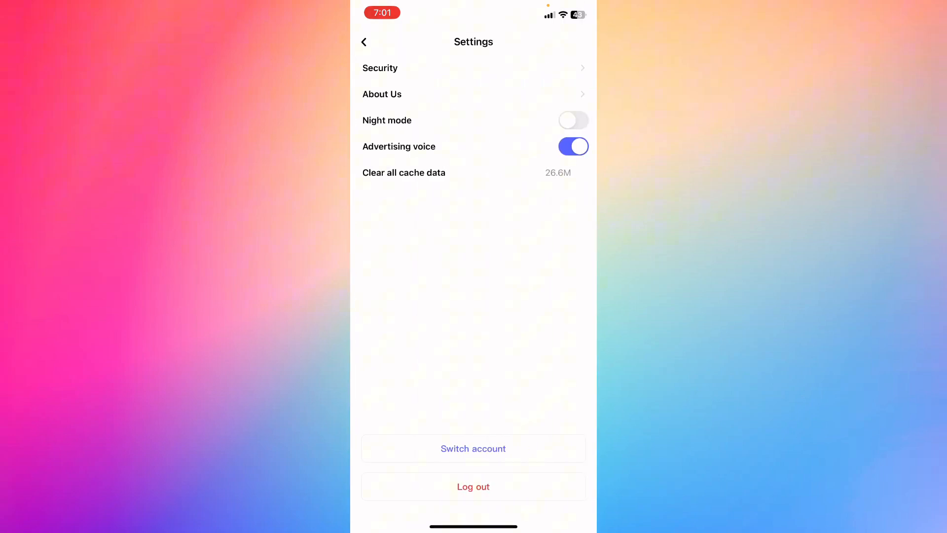
left_click(364, 41)
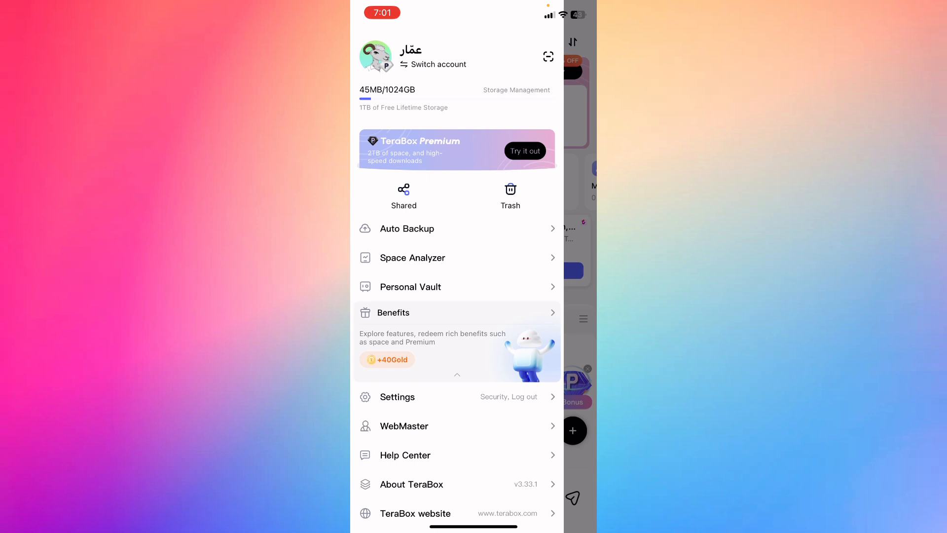
left_click(398, 397)
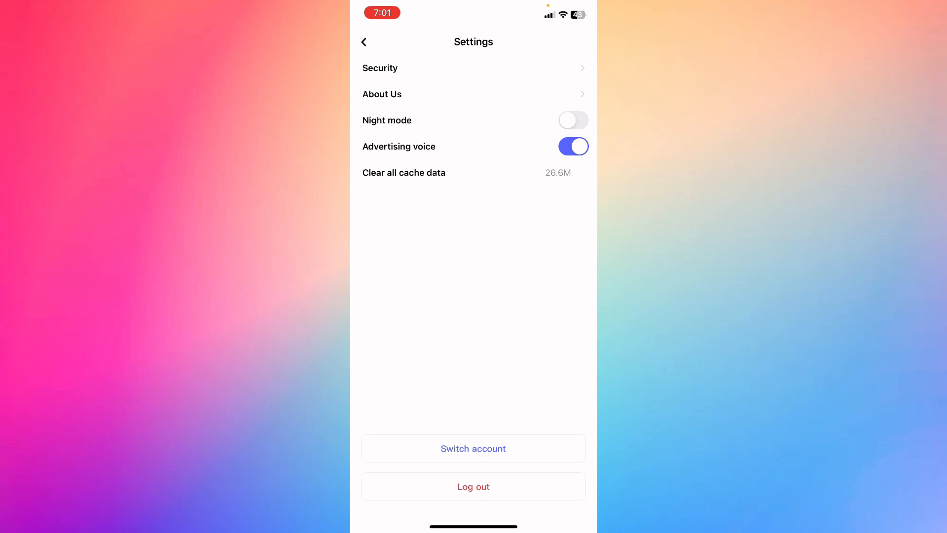
left_click(364, 41)
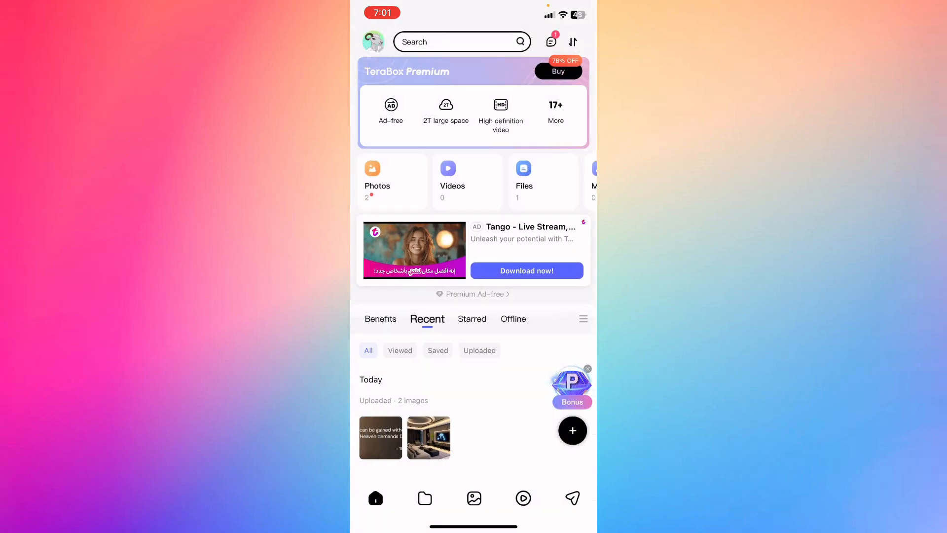
left_click(424, 498)
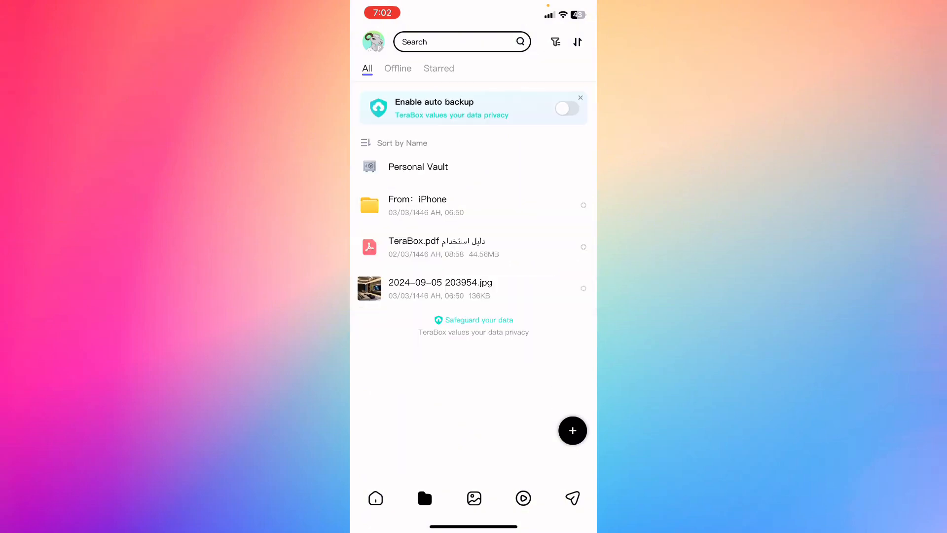
left_click(523, 498)
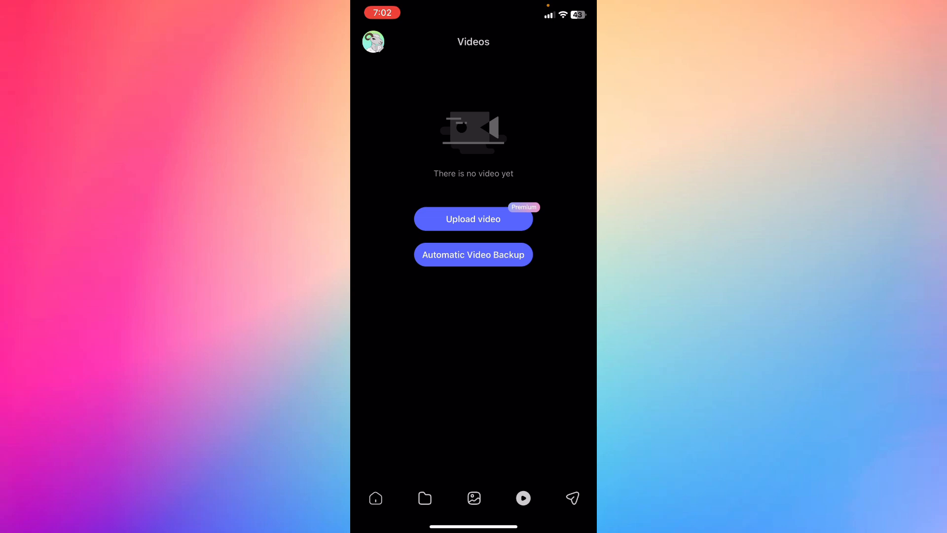
left_click(375, 499)
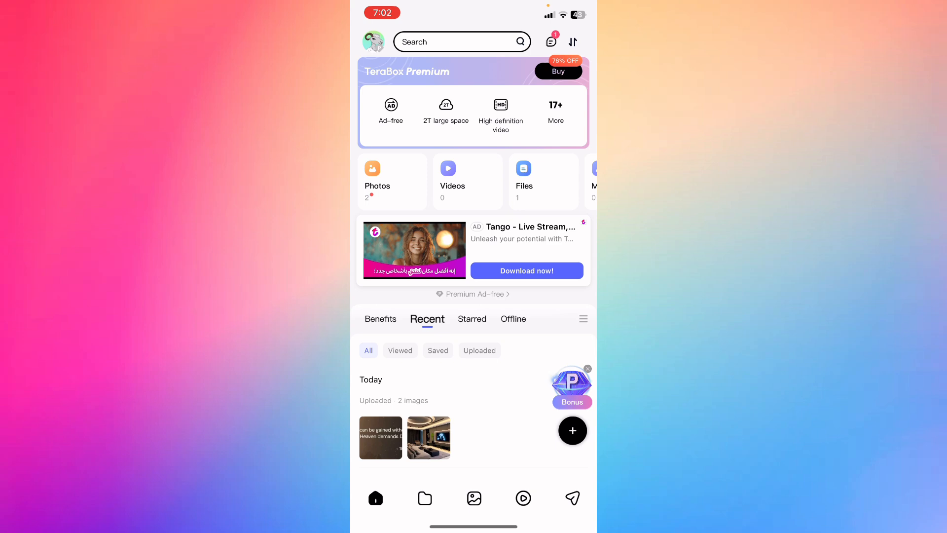